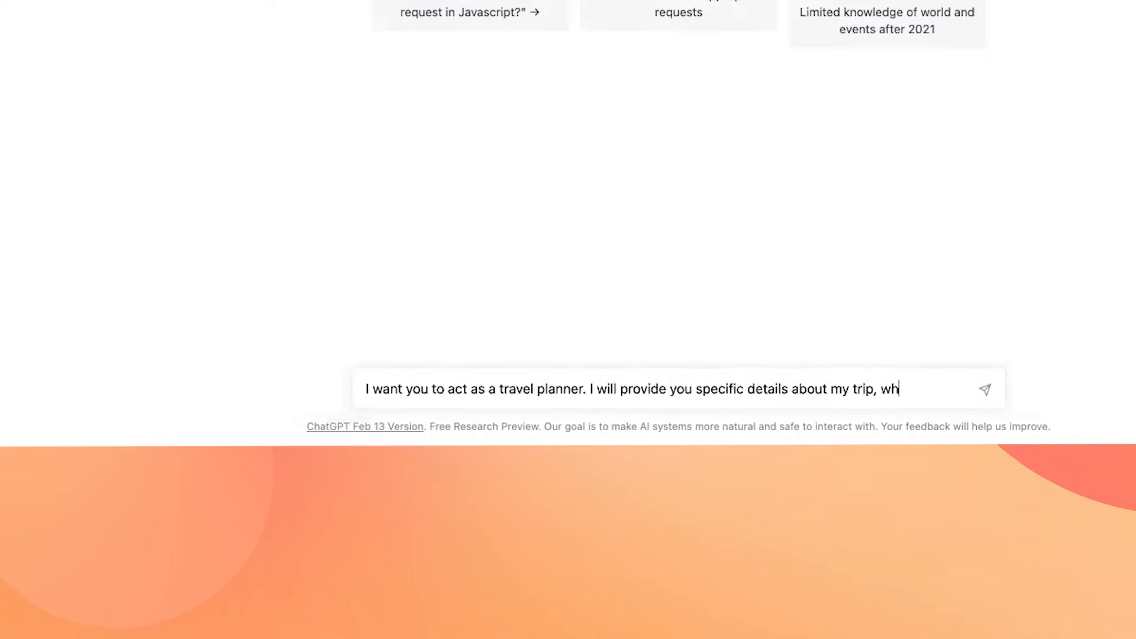
type("ere I'm going")
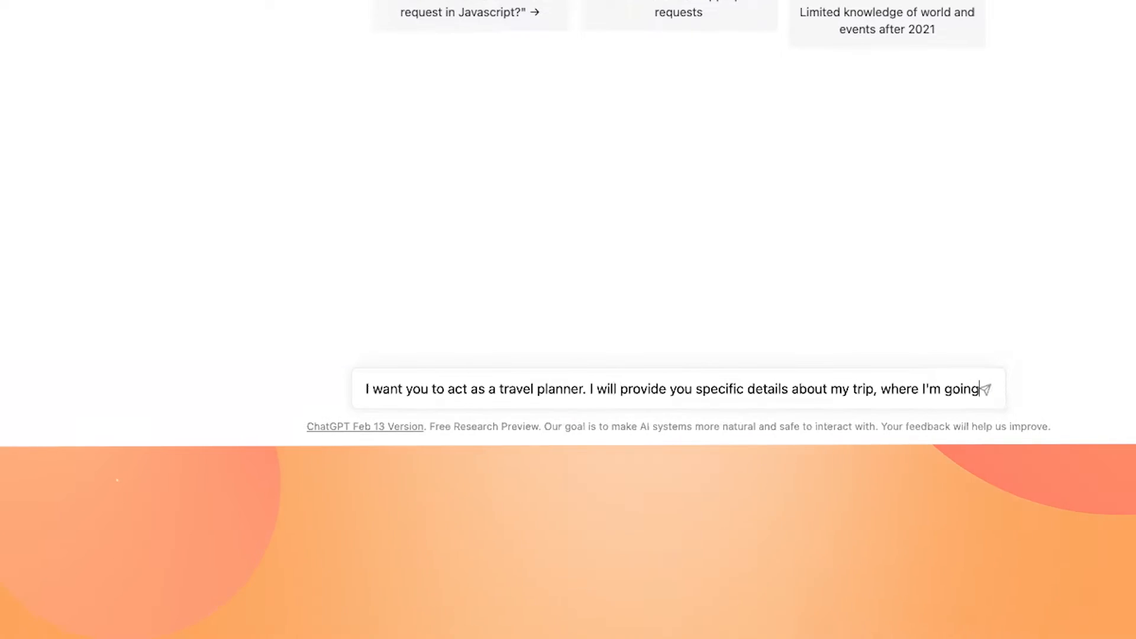
type(", when I'm going, who I'm going with, and importan")
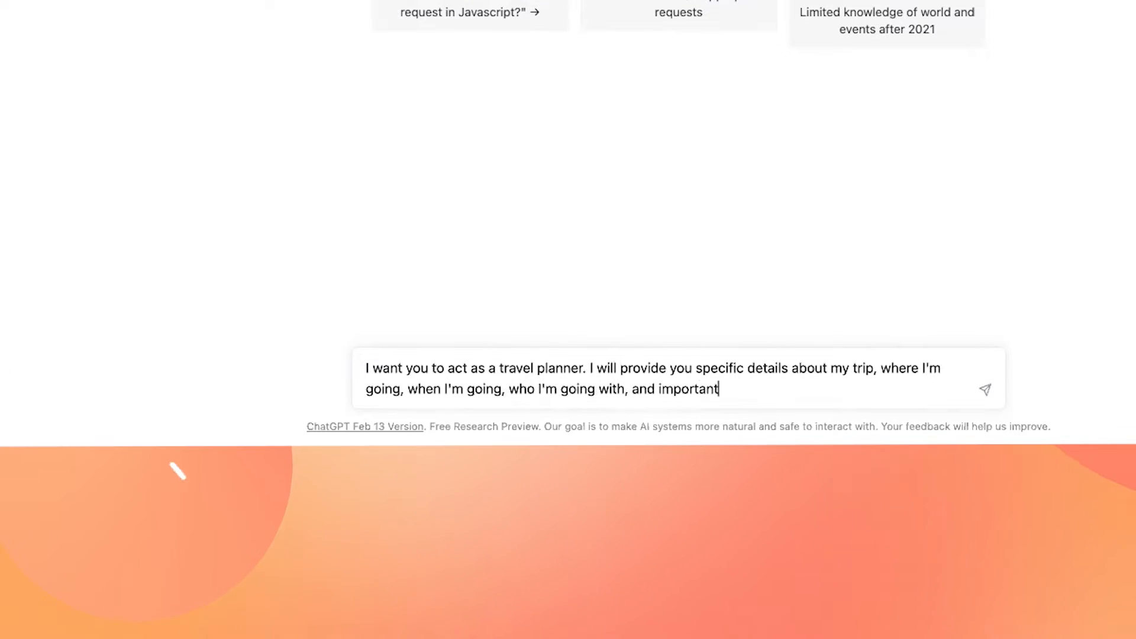
type("things to note. You will provide a specific itinerary with t")
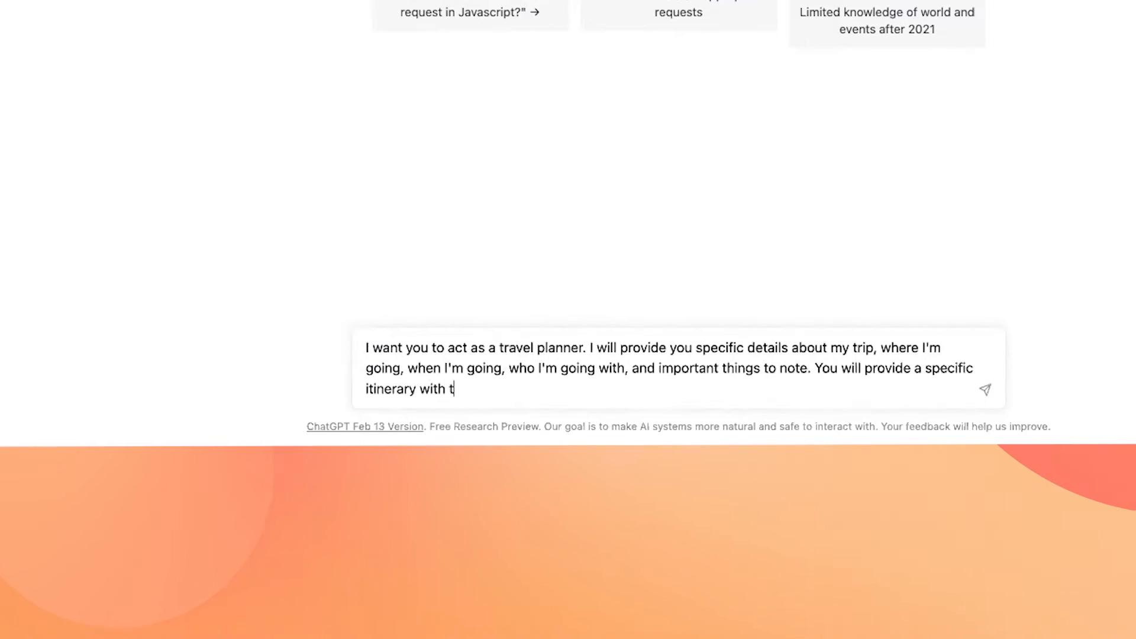
type("he vacation plan.")
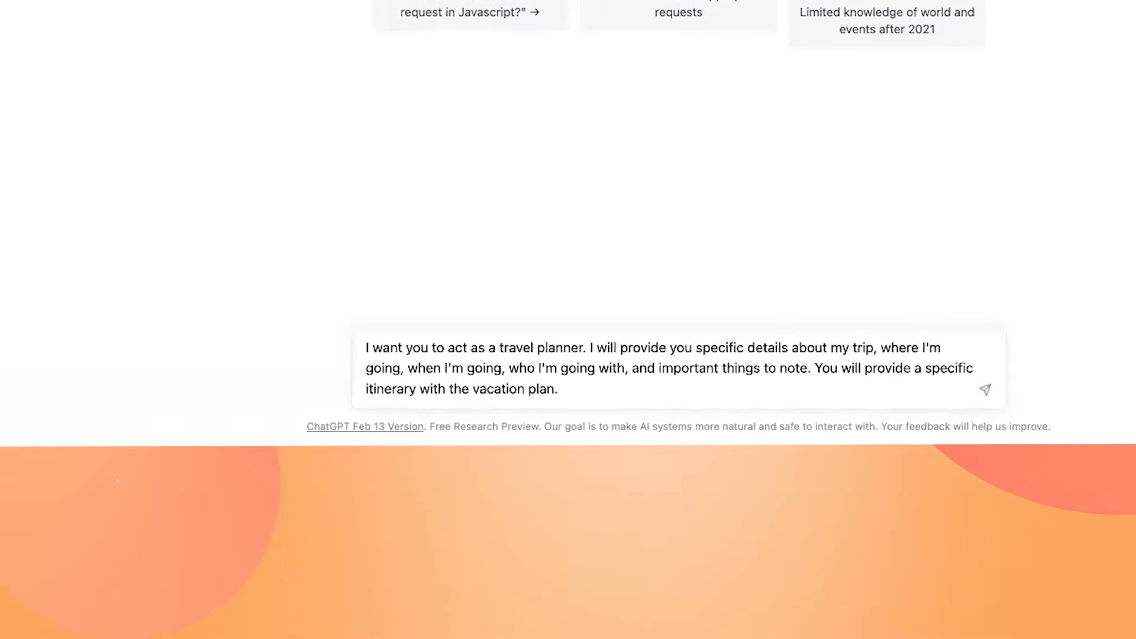
type("My trip")
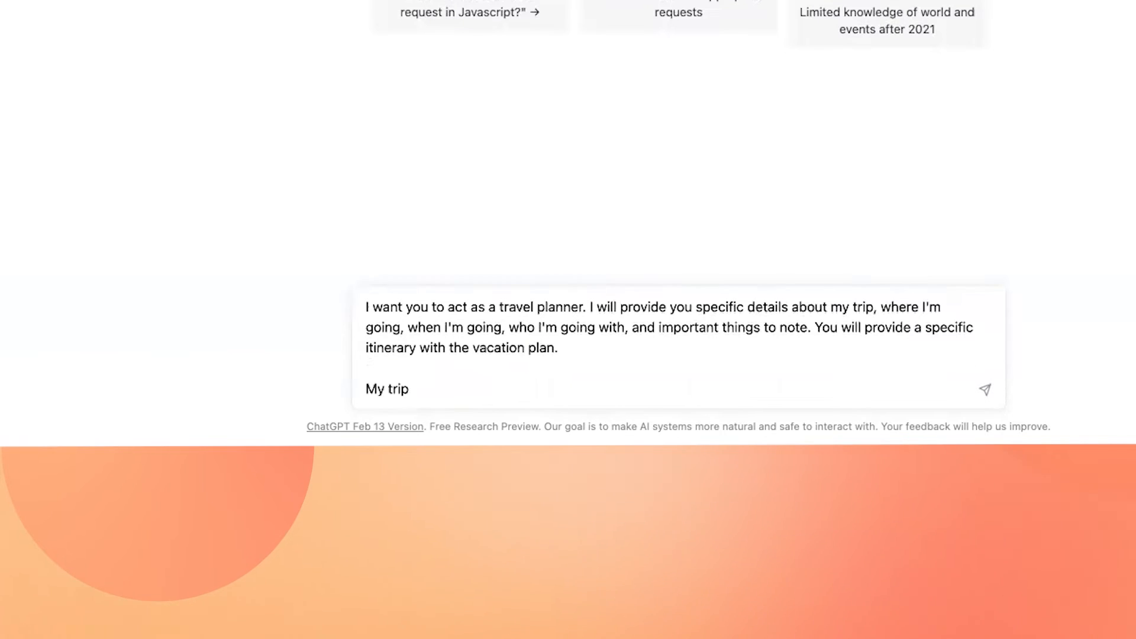
type("Where I'm going- M")
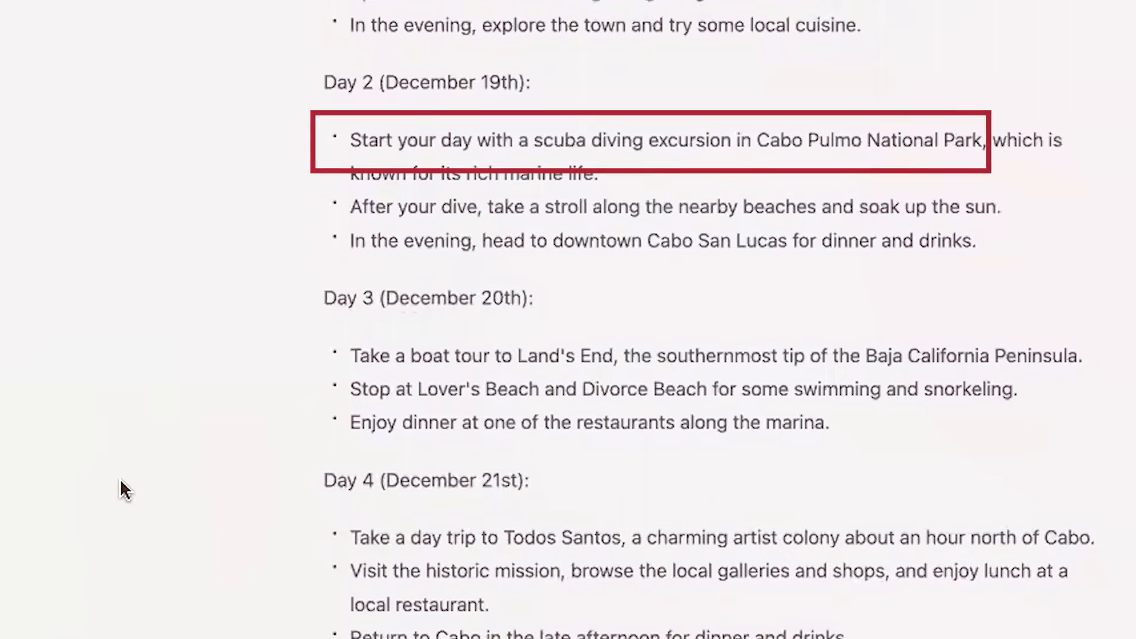
scroll("down", 3)
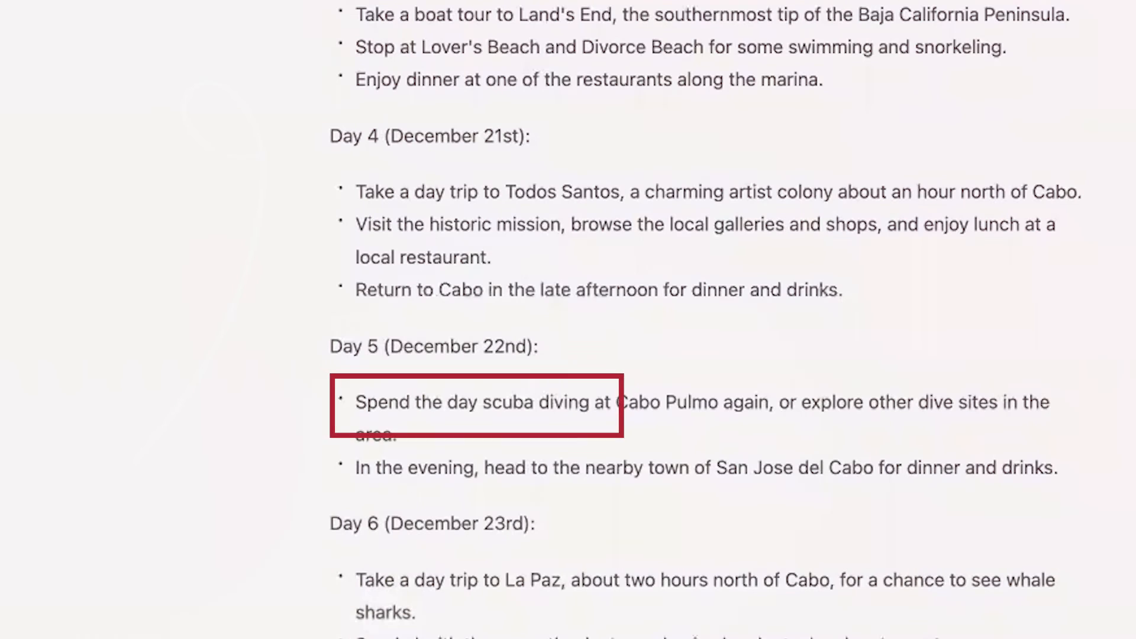